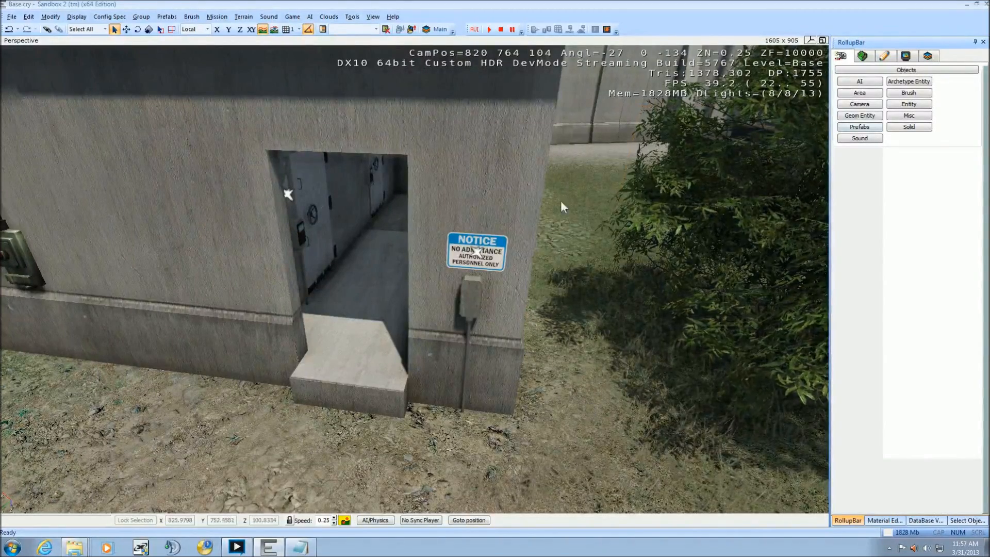
mouse_move(567, 285)
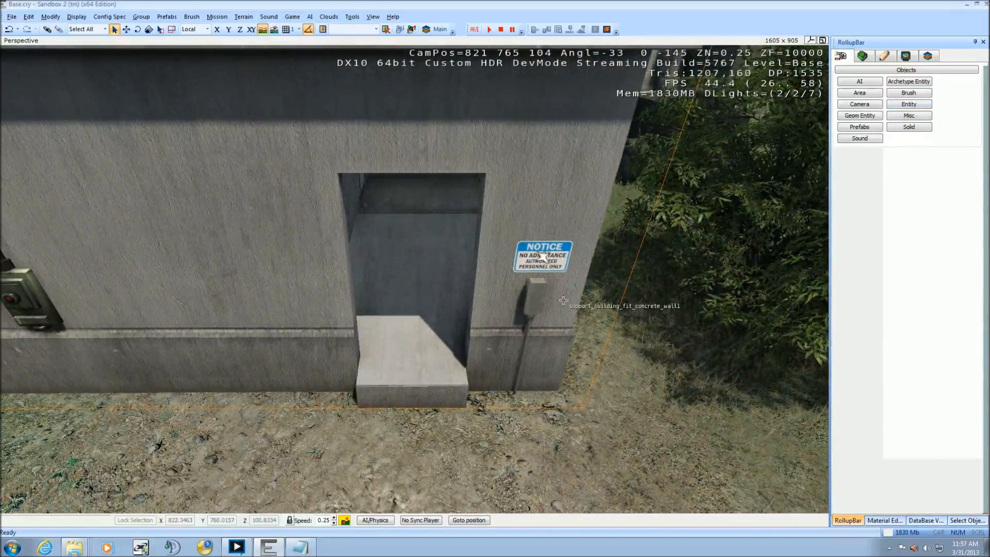
Place a Door entity in the doorway using the panicdoor_b.cgf model
left_click(909, 104)
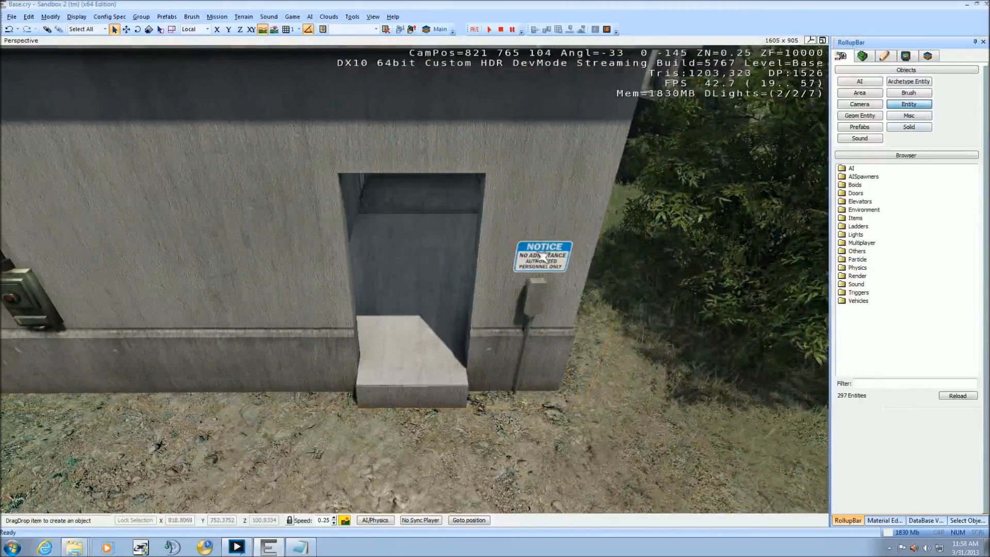
left_click(856, 192)
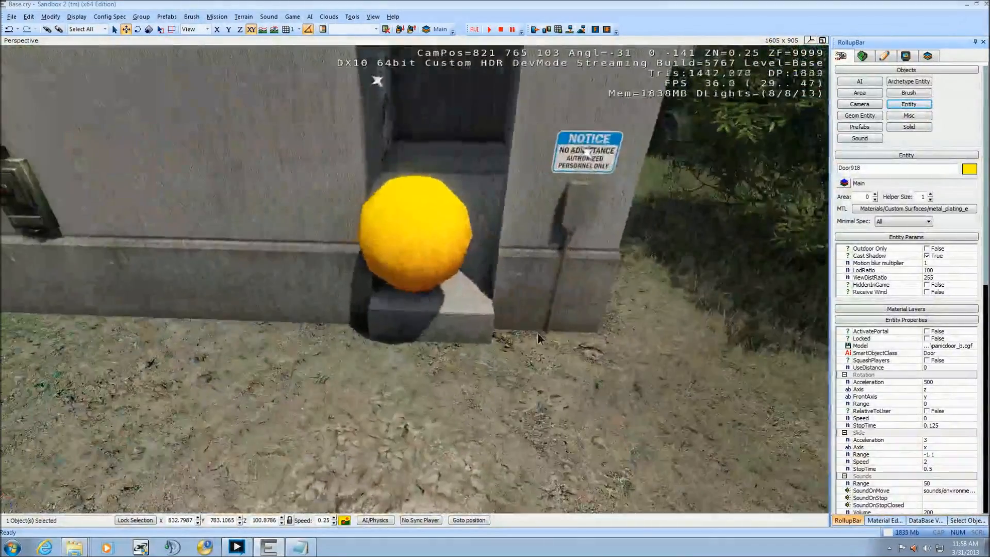
right_click(944, 346)
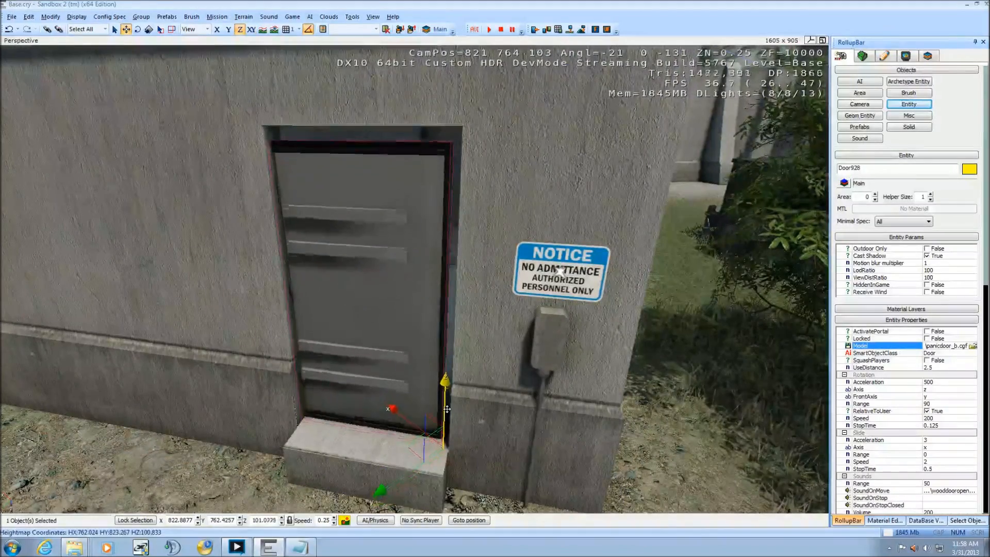
Select the panic door and nudge it flush inside the doorway frame
left_click(149, 28)
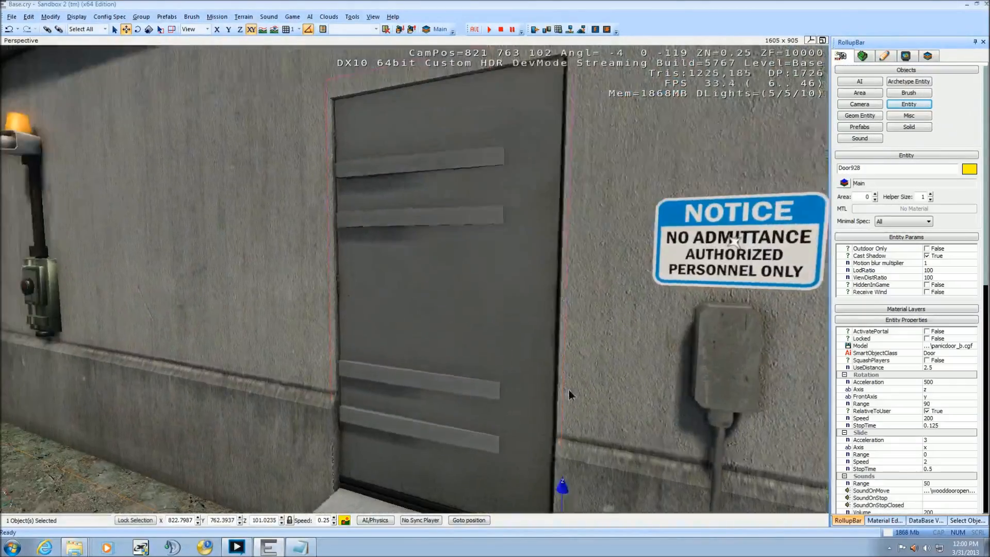
Set the panic door's Rotation Range to 0, RelativeToUser False, and Slide Range -1.1
left_click_drag(568, 394, 540, 354)
type("0")
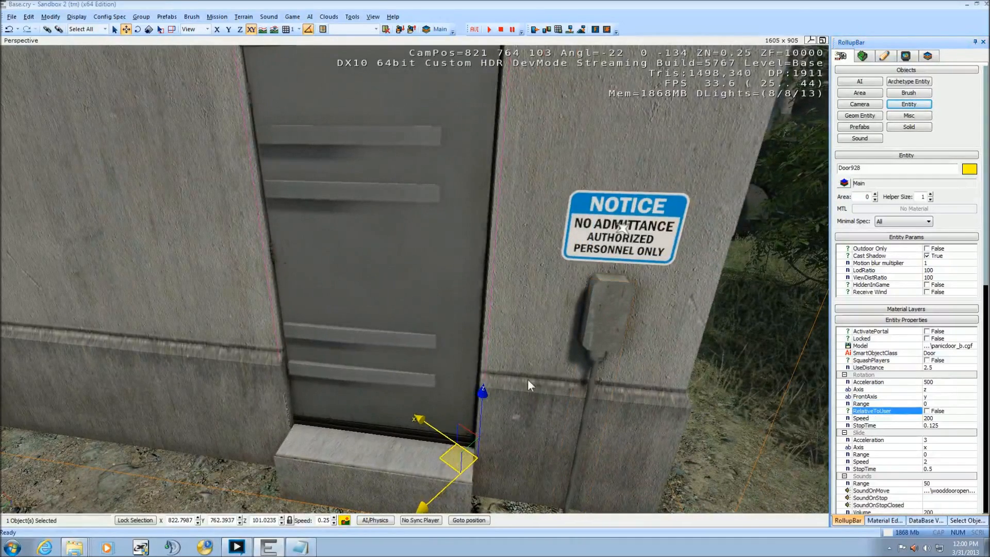
mouse_move(545, 359)
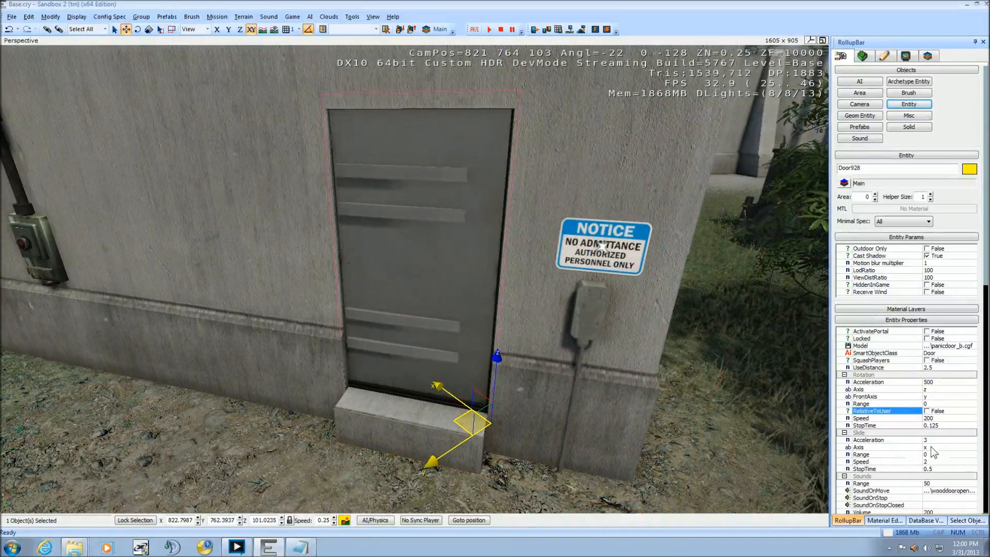
left_click(137, 29)
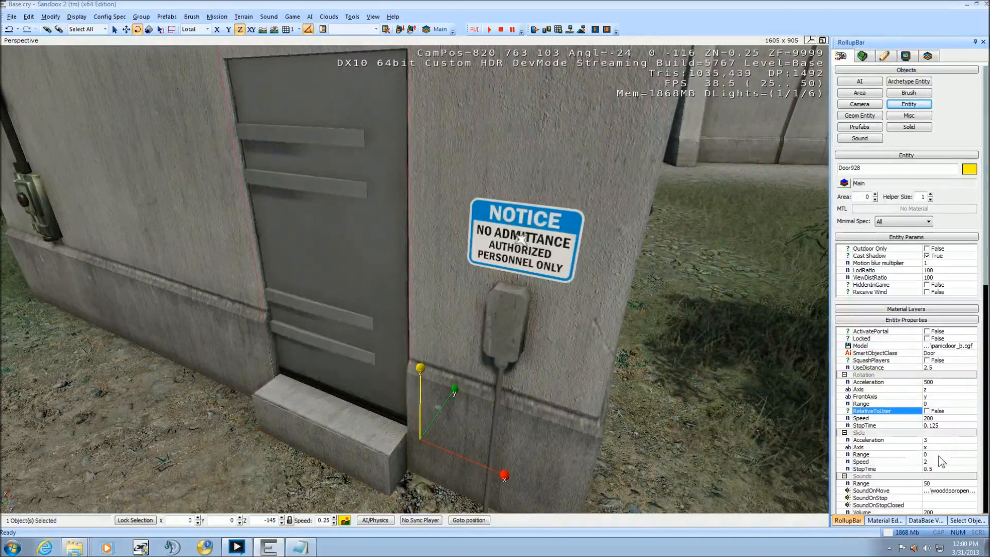
left_click(887, 454)
type("-1.1")
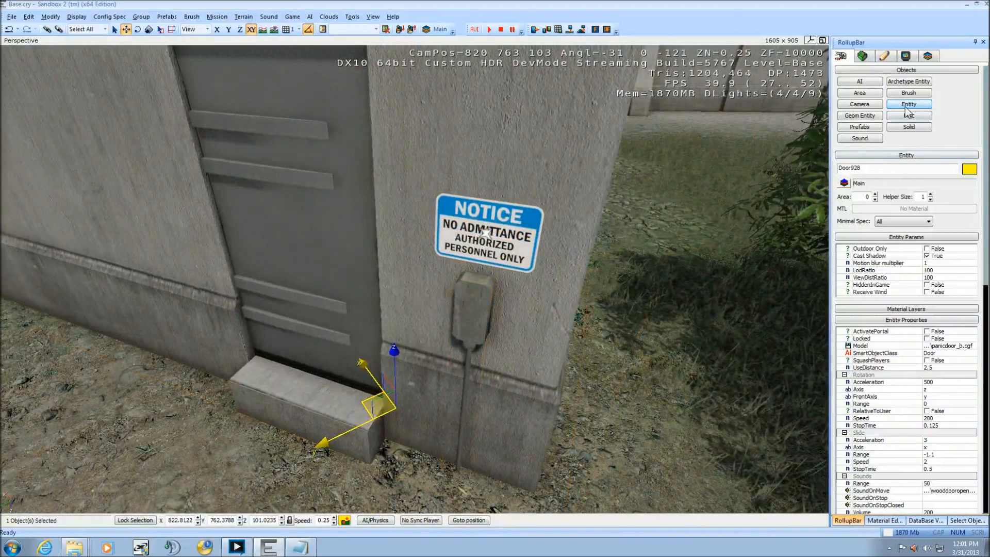
Add a second Door entity at the wall base beside the wall box
left_click(909, 81)
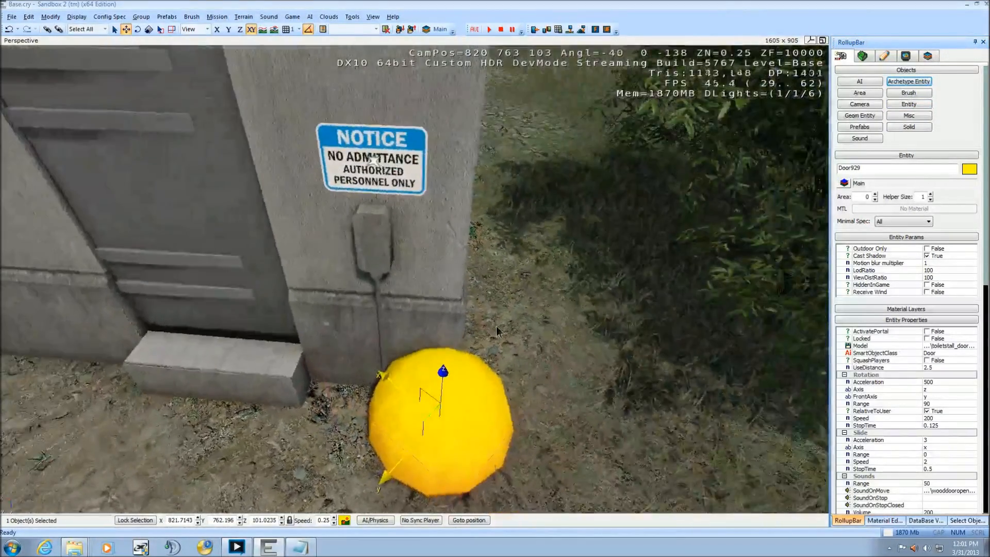
left_click_drag(498, 332, 524, 243)
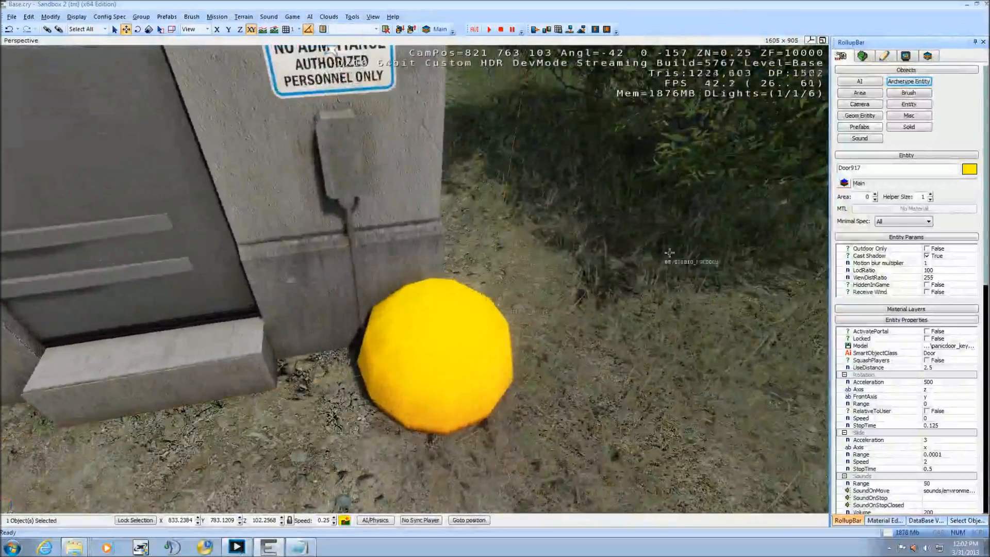
Find panicdoor_keypad in the Brush browser, place it and note its file path
left_click(908, 93)
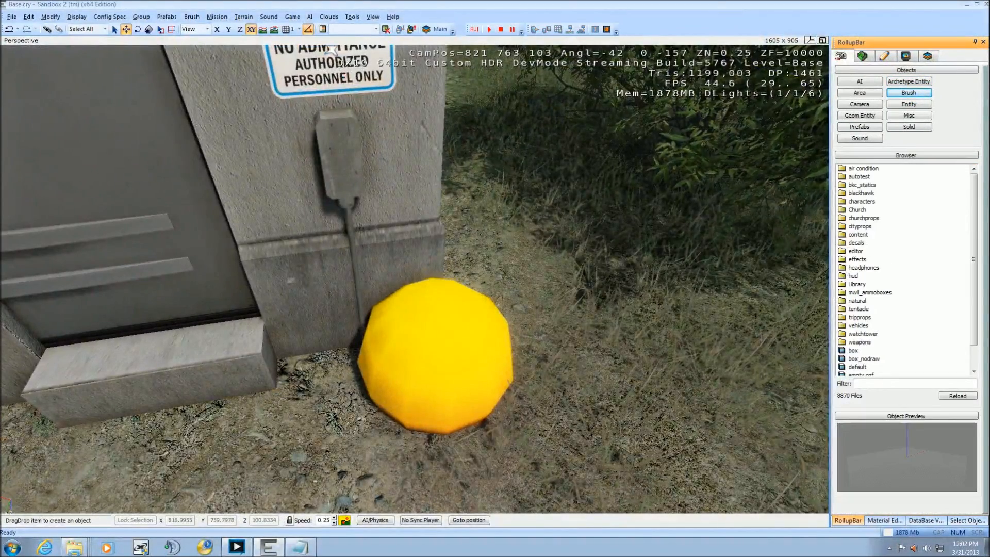
type("keypad")
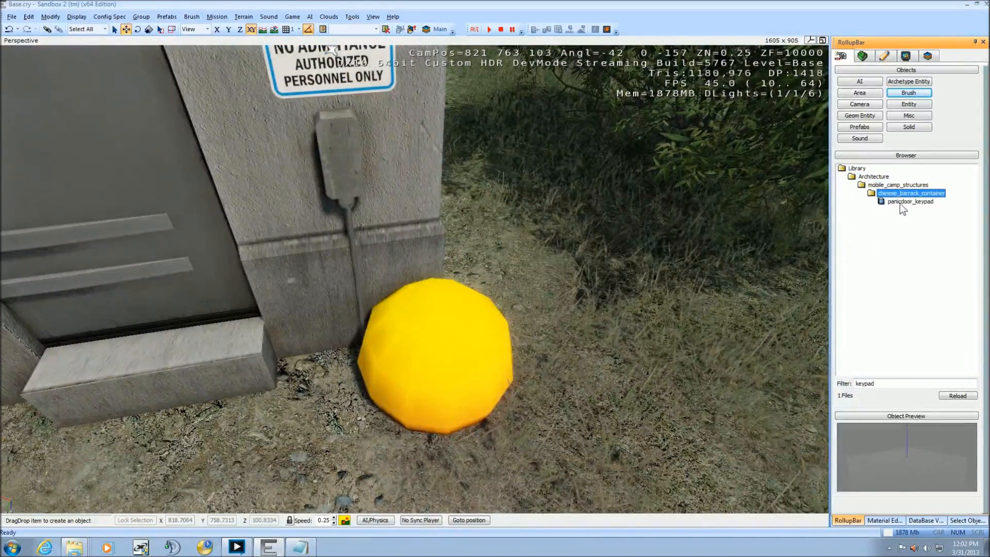
left_click_drag(910, 200, 619, 353)
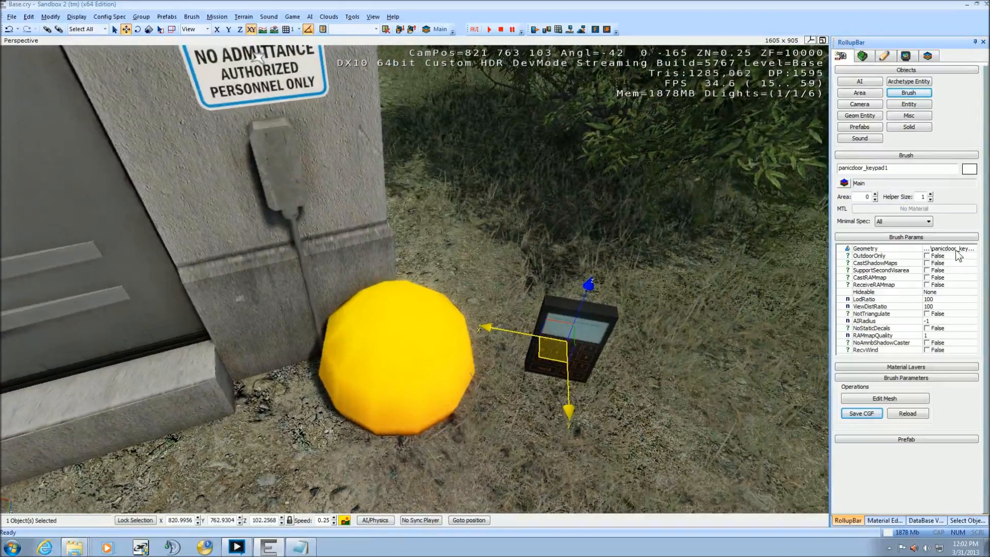
left_click(884, 248)
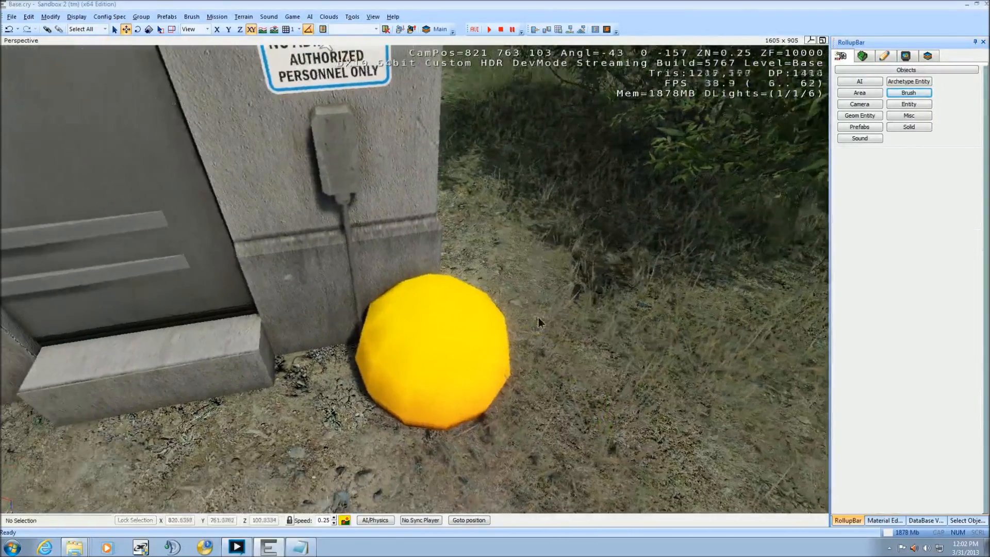
Give Door929 the panicdoor_keypad .cgf model and move it onto the wall box
left_click(433, 354)
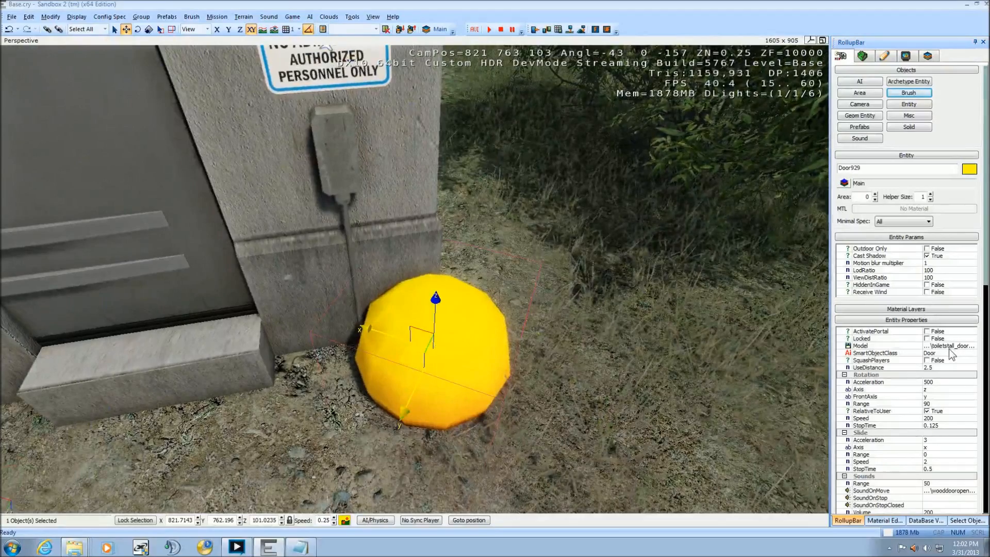
left_click(870, 345)
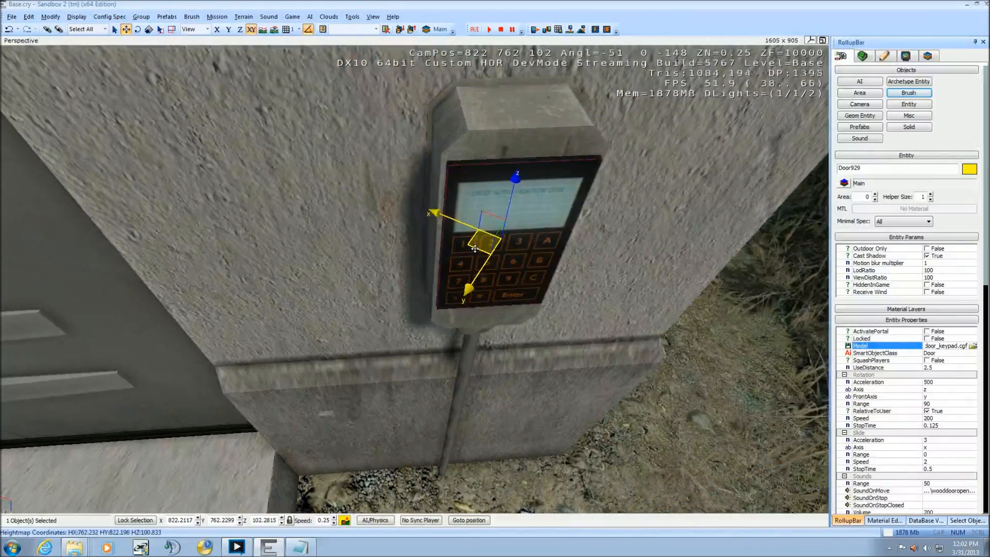
left_click_drag(474, 246, 527, 273)
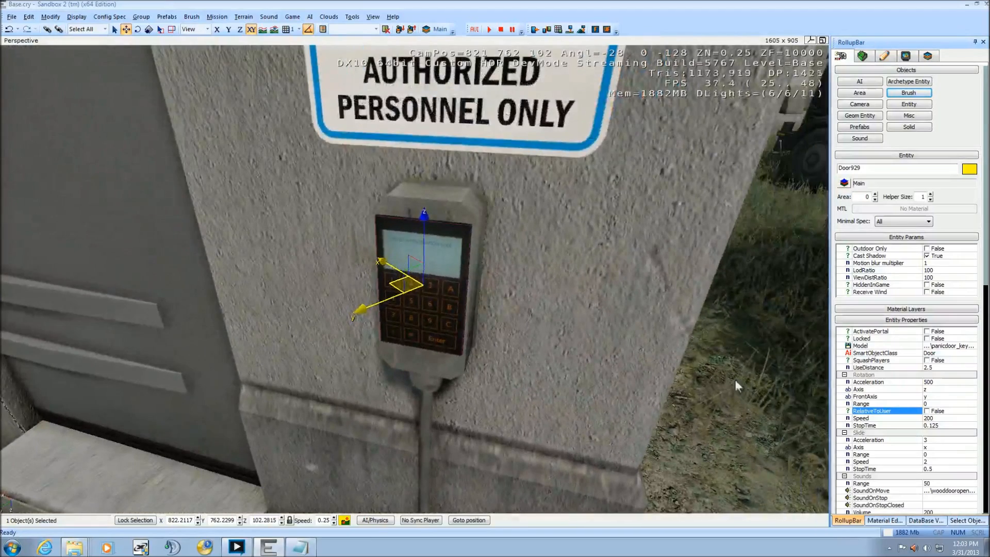
Set the keypad door's Slide Range to 0.0001 and deselect it
left_click(884, 454)
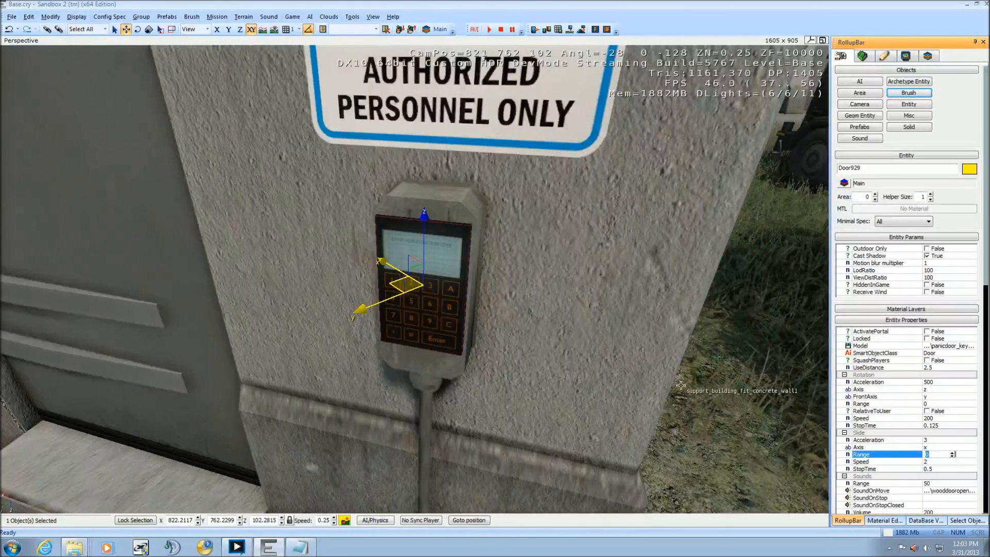
type("0.0001")
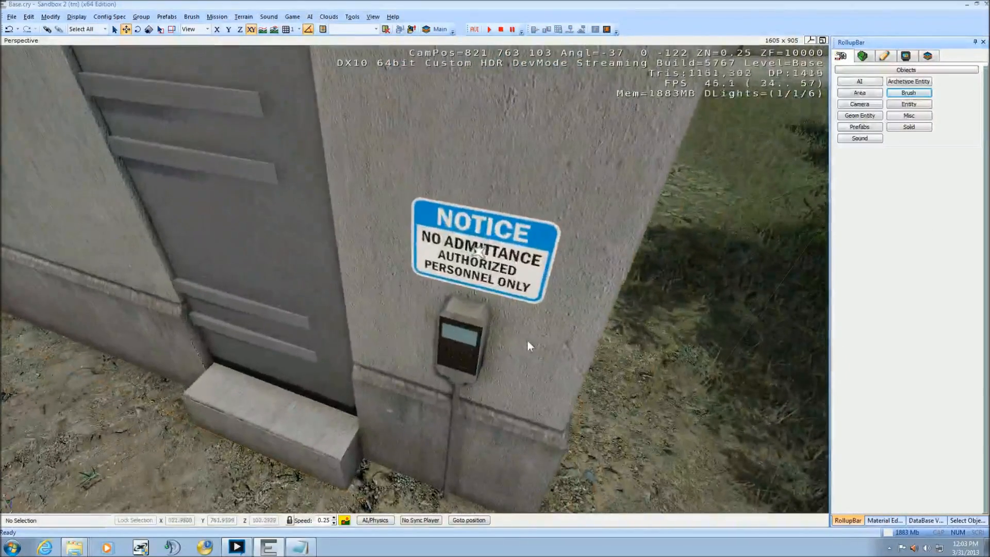
Select the wall keypad in the viewport and scroll to its Flow Graph section
left_click(458, 341)
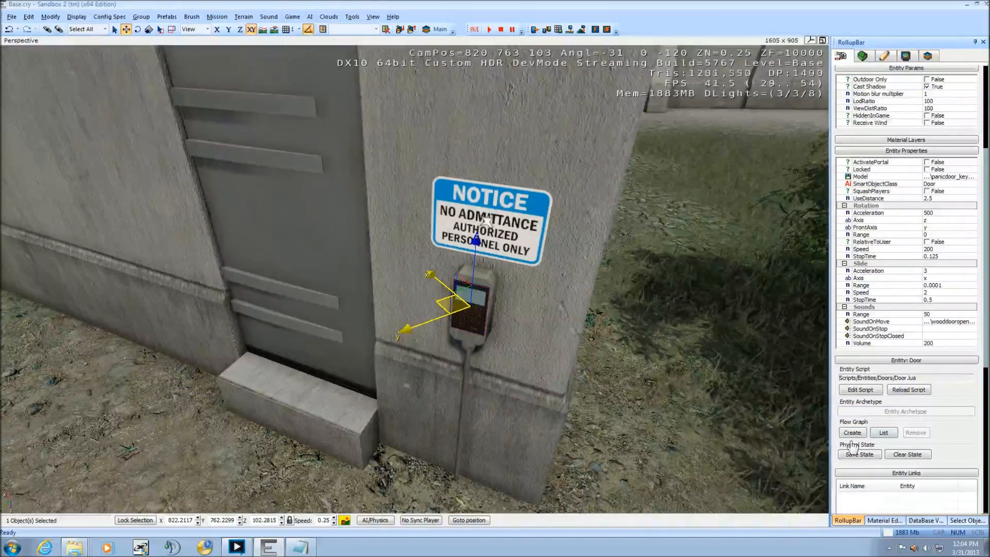
Create the keypad's flow graph with its default entity node and a Door928 node
left_click(852, 433)
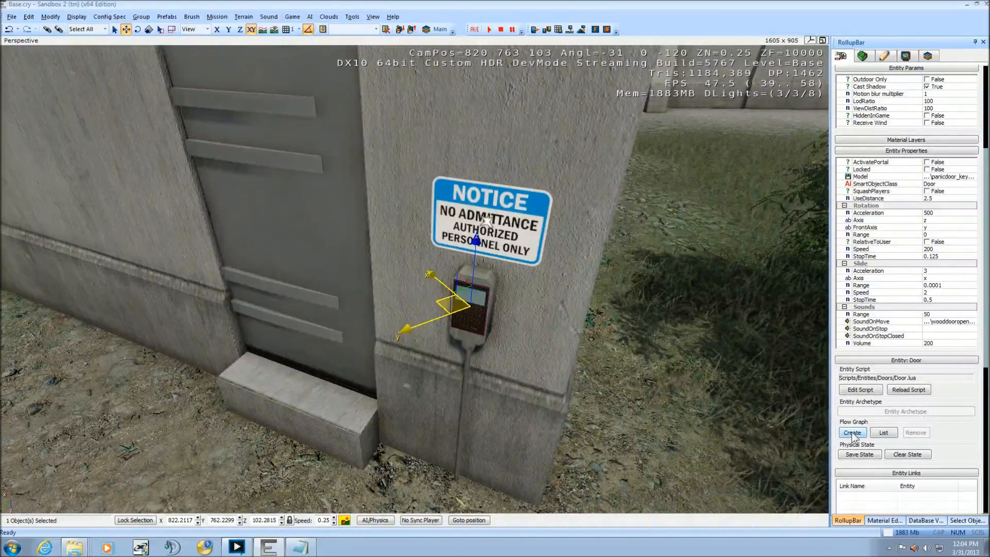
left_click(852, 432)
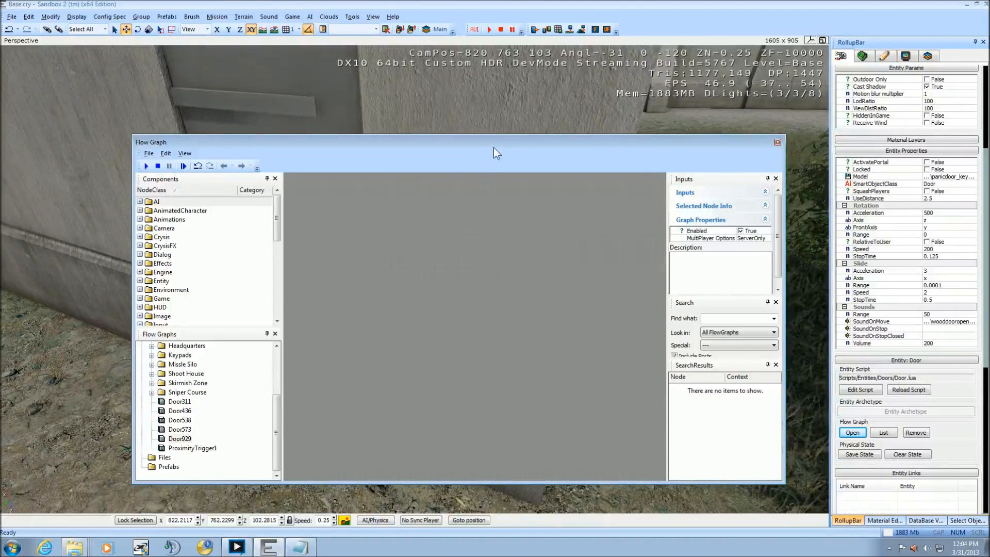
mouse_move(462, 262)
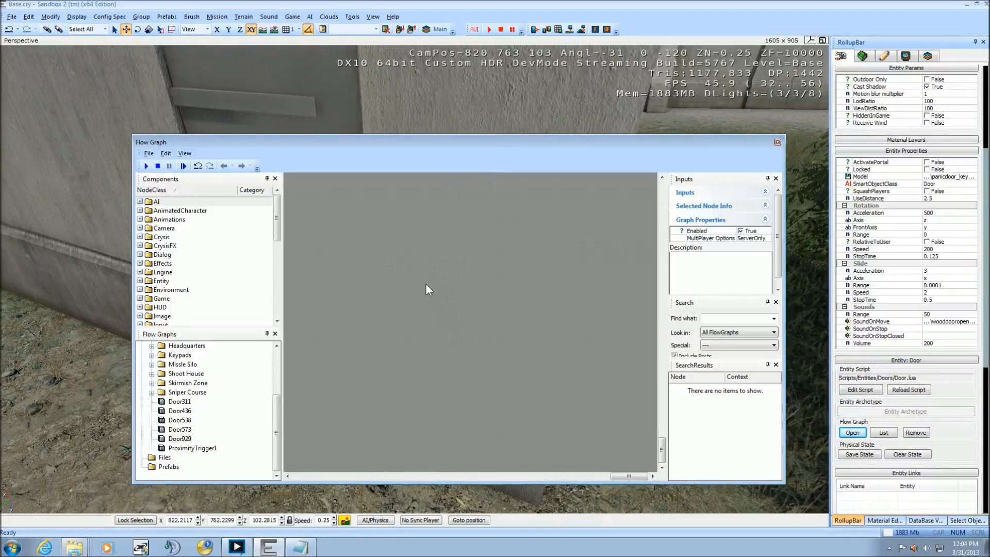
right_click(428, 290)
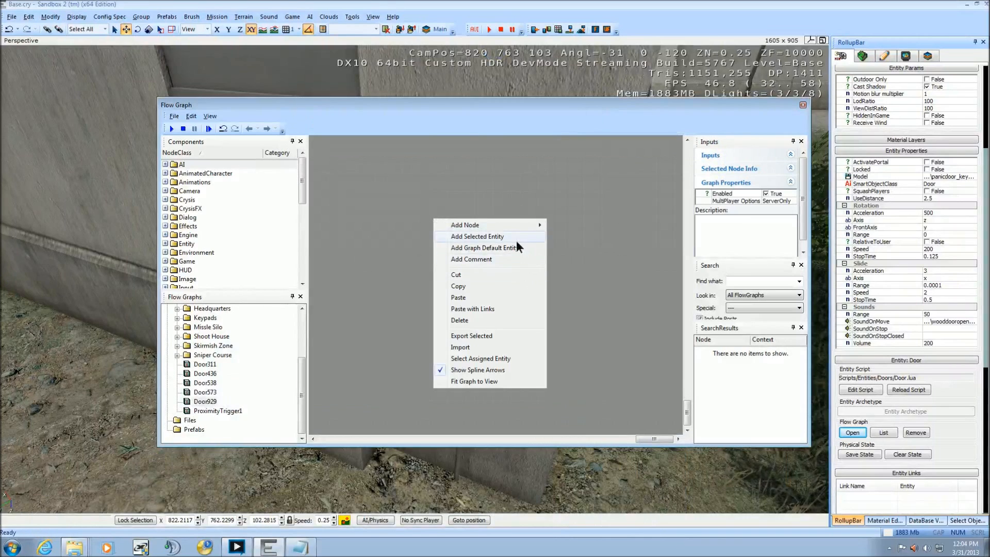
left_click(478, 236)
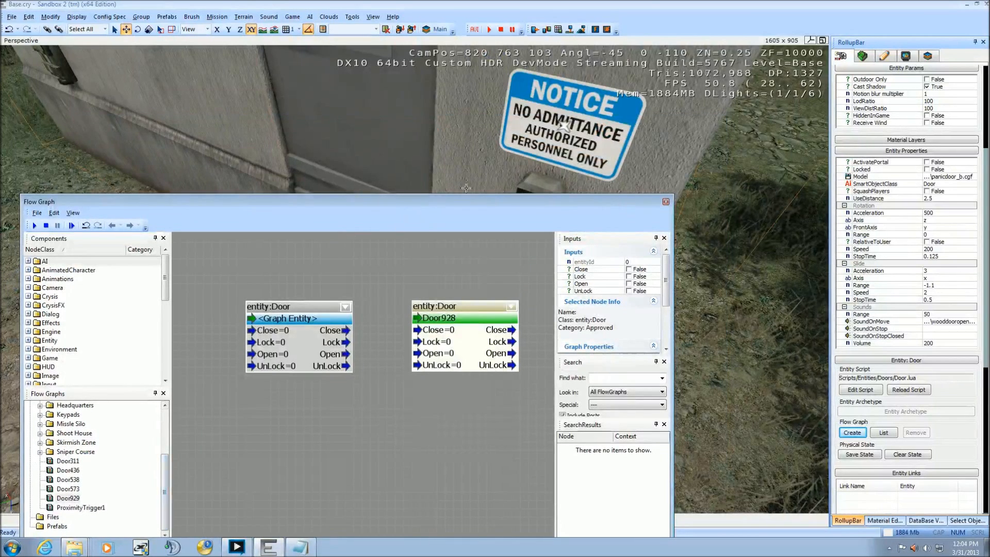
Check the Flow Graph File menu, move the window aside, and reselect the keypad
left_click(37, 213)
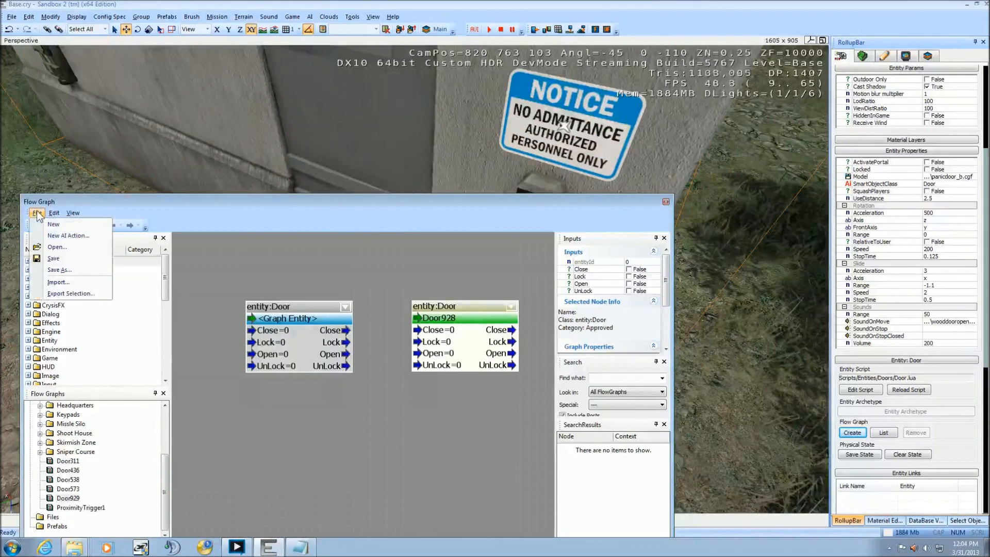
mouse_move(53, 224)
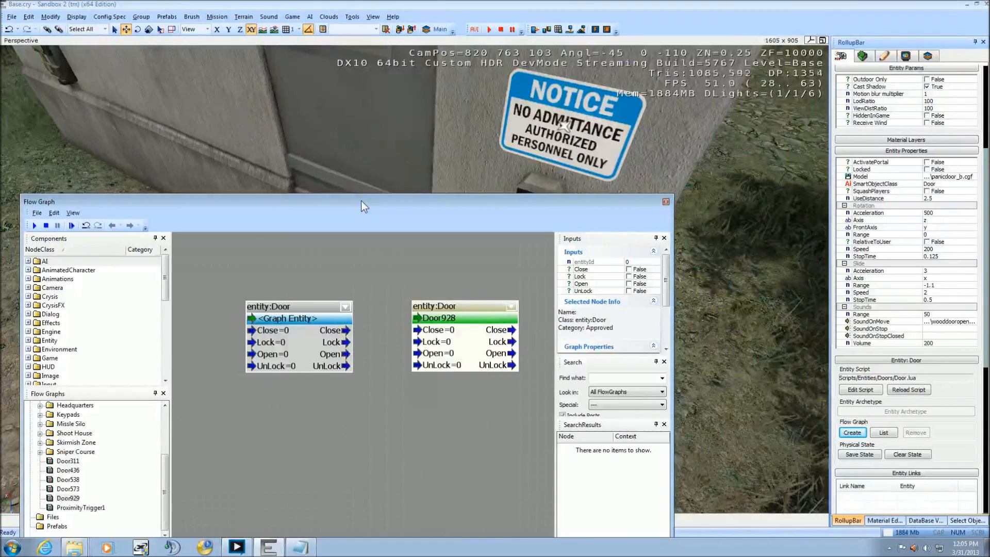
mouse_move(371, 220)
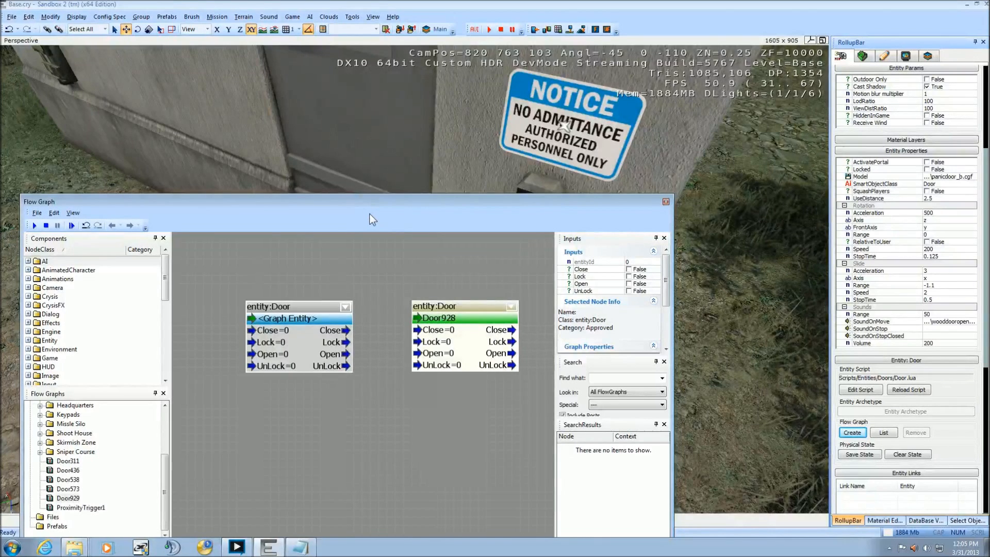
mouse_move(369, 220)
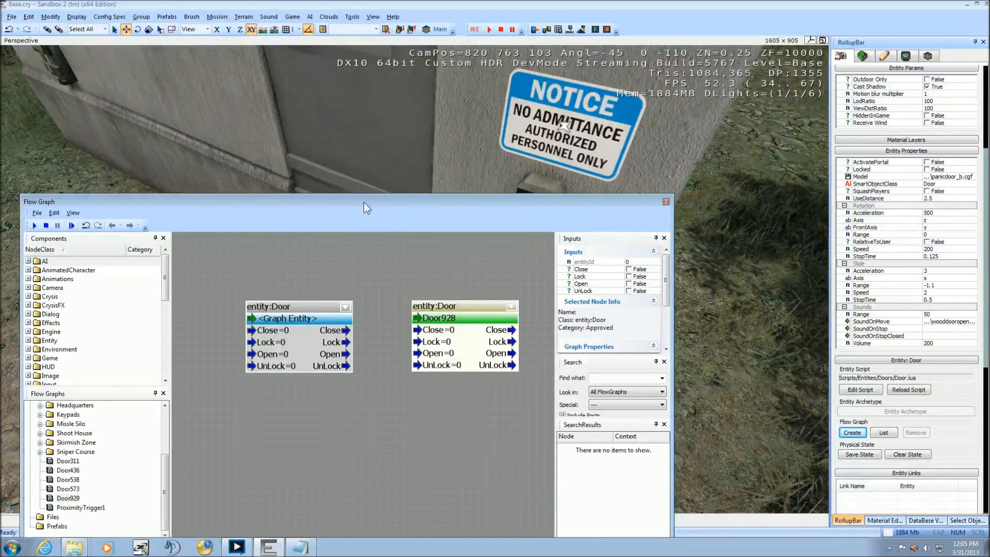
mouse_move(545, 206)
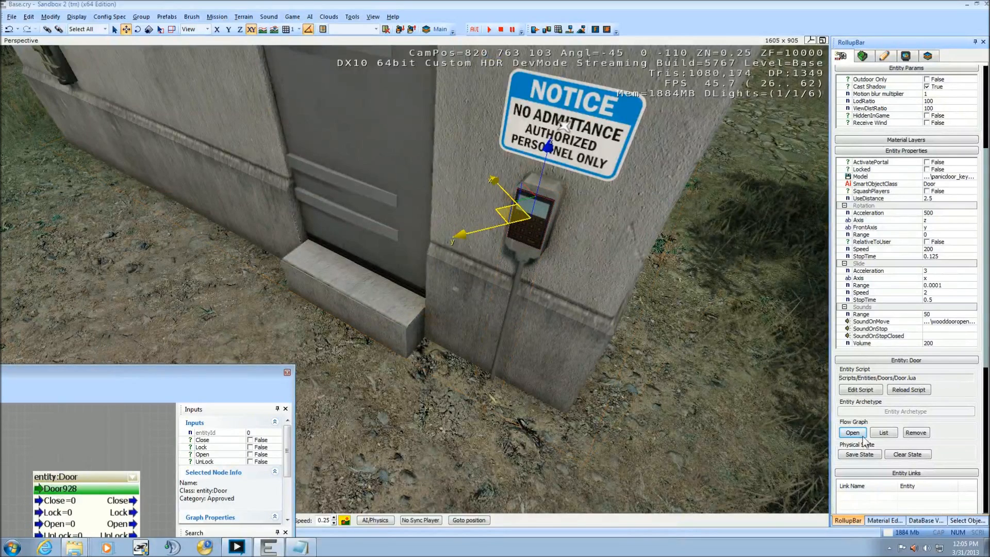
Reopen the keypad's flow graph from the RollupBar and reposition its window
left_click(852, 433)
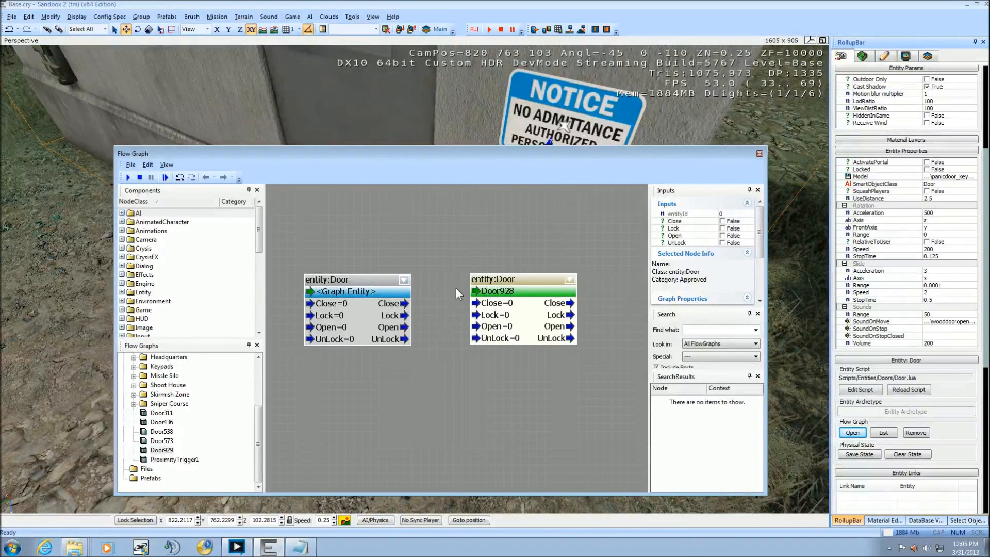
mouse_move(432, 309)
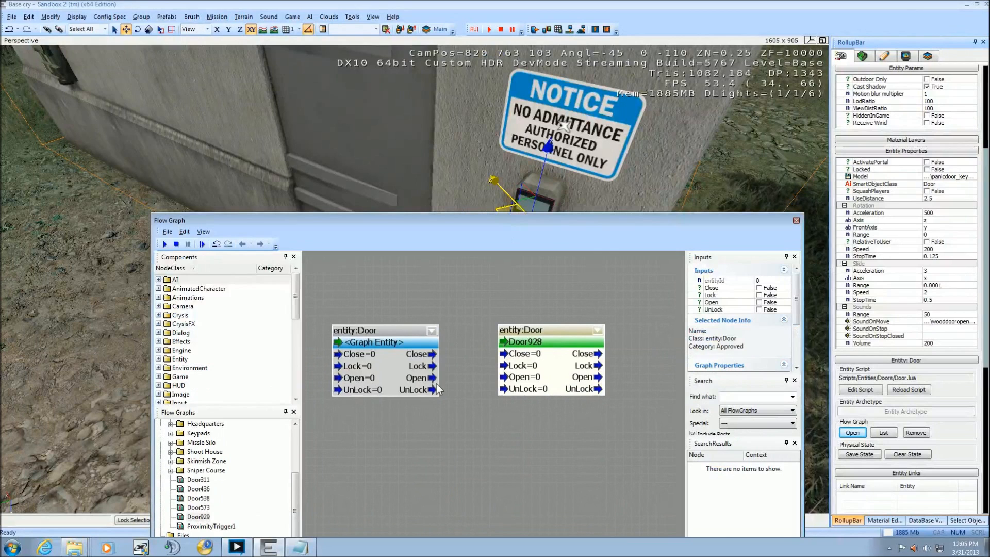
Wire the keypad's Open and Close output ports to Door928's Open and Close inputs
left_click(420, 377)
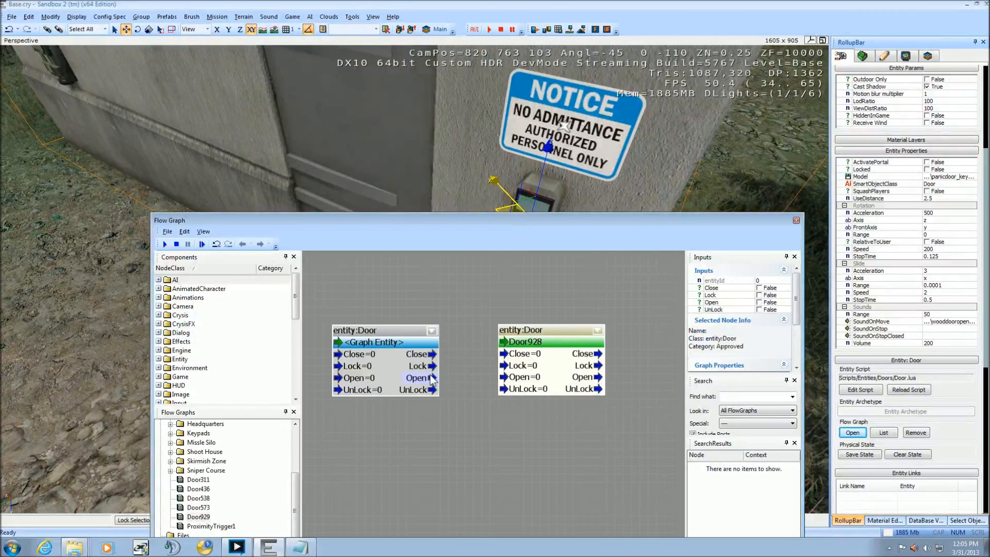
left_click_drag(432, 377, 506, 377)
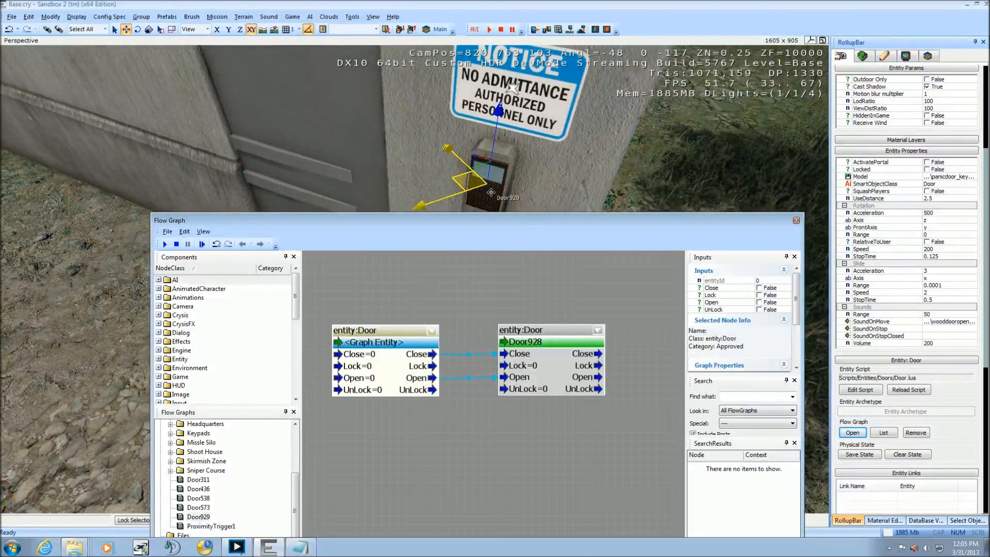
left_click(417, 377)
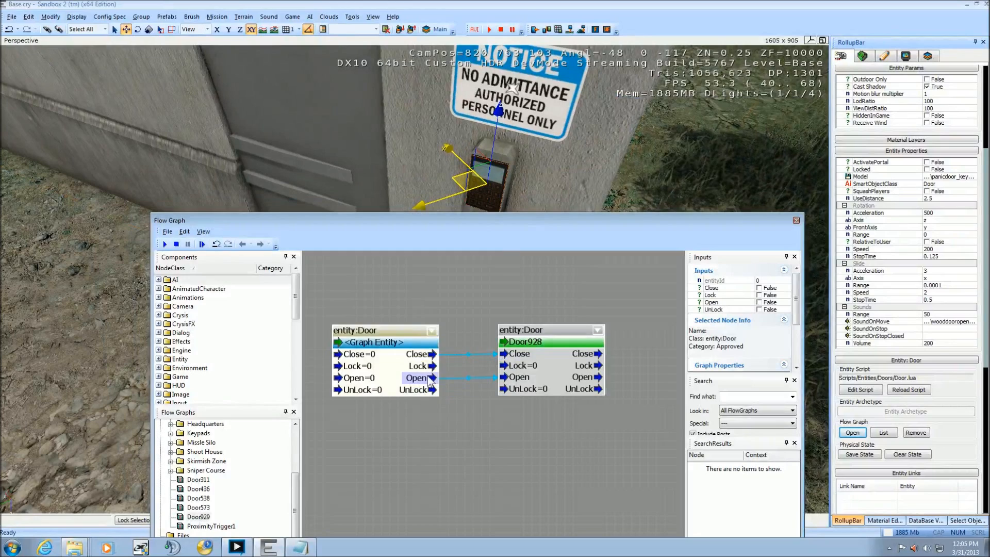